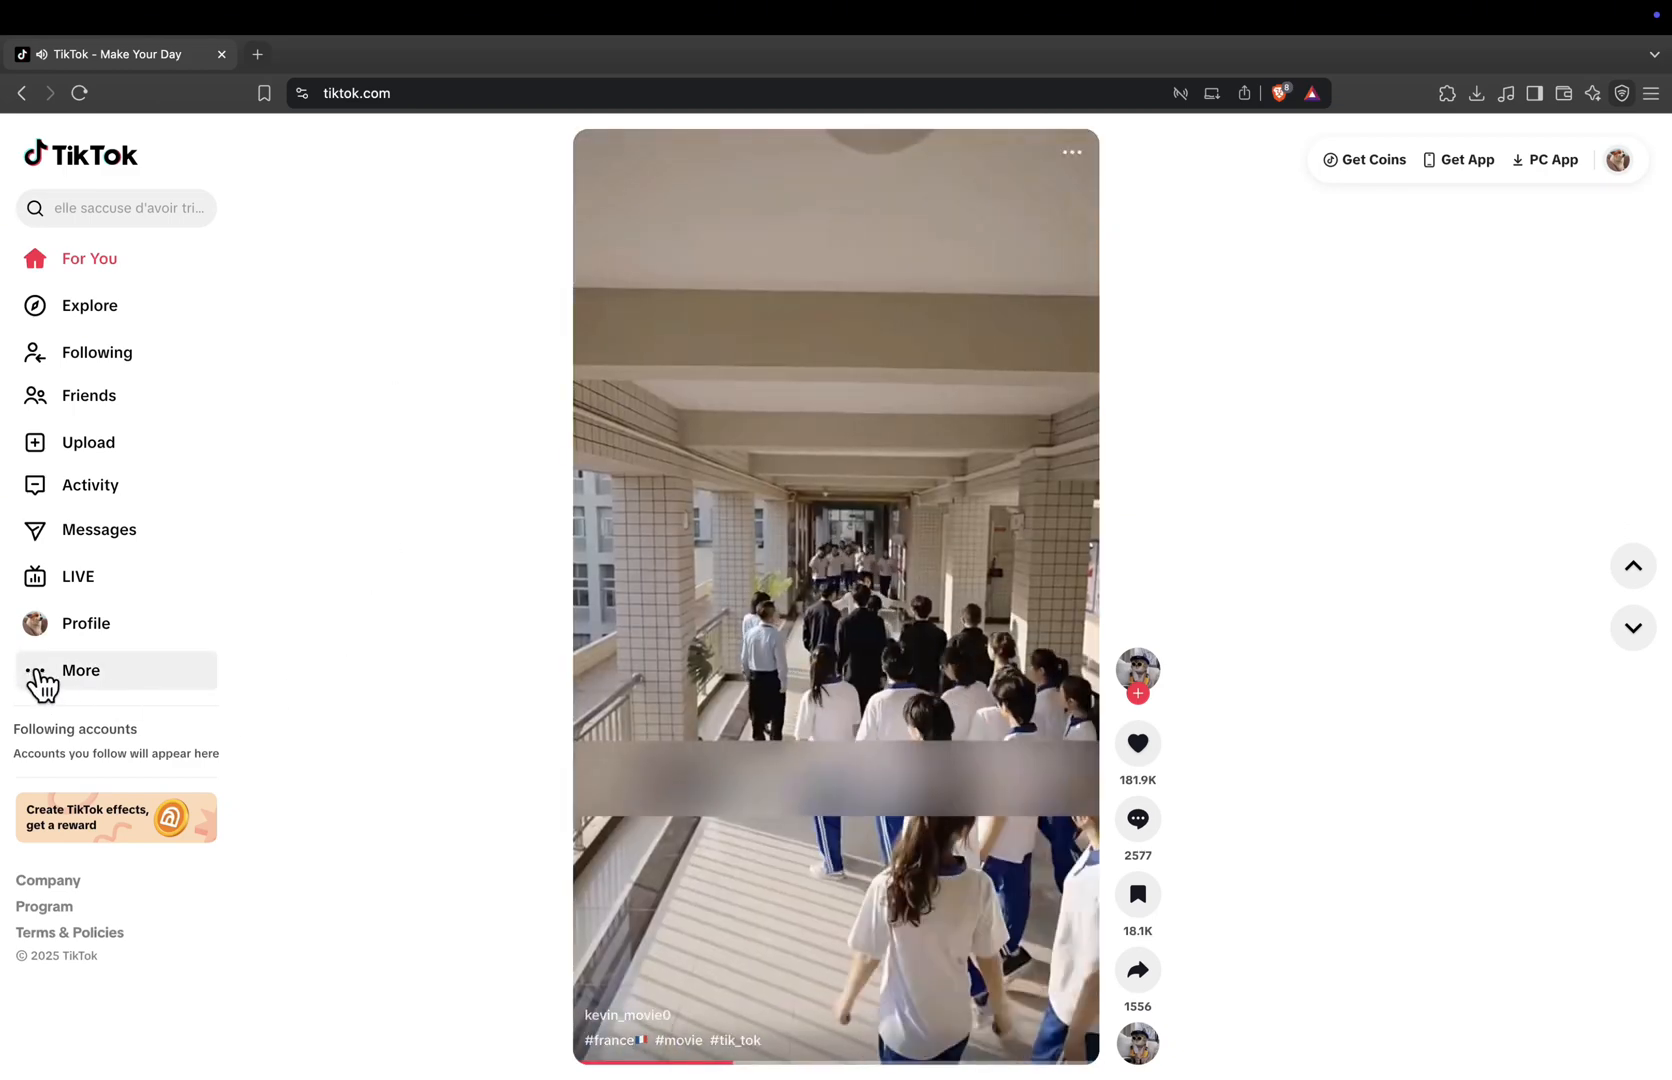
- Go from the For You feed to Settings via the More menu in the left sidebar
{"action": "left_click", "coordinate": [80, 670]}
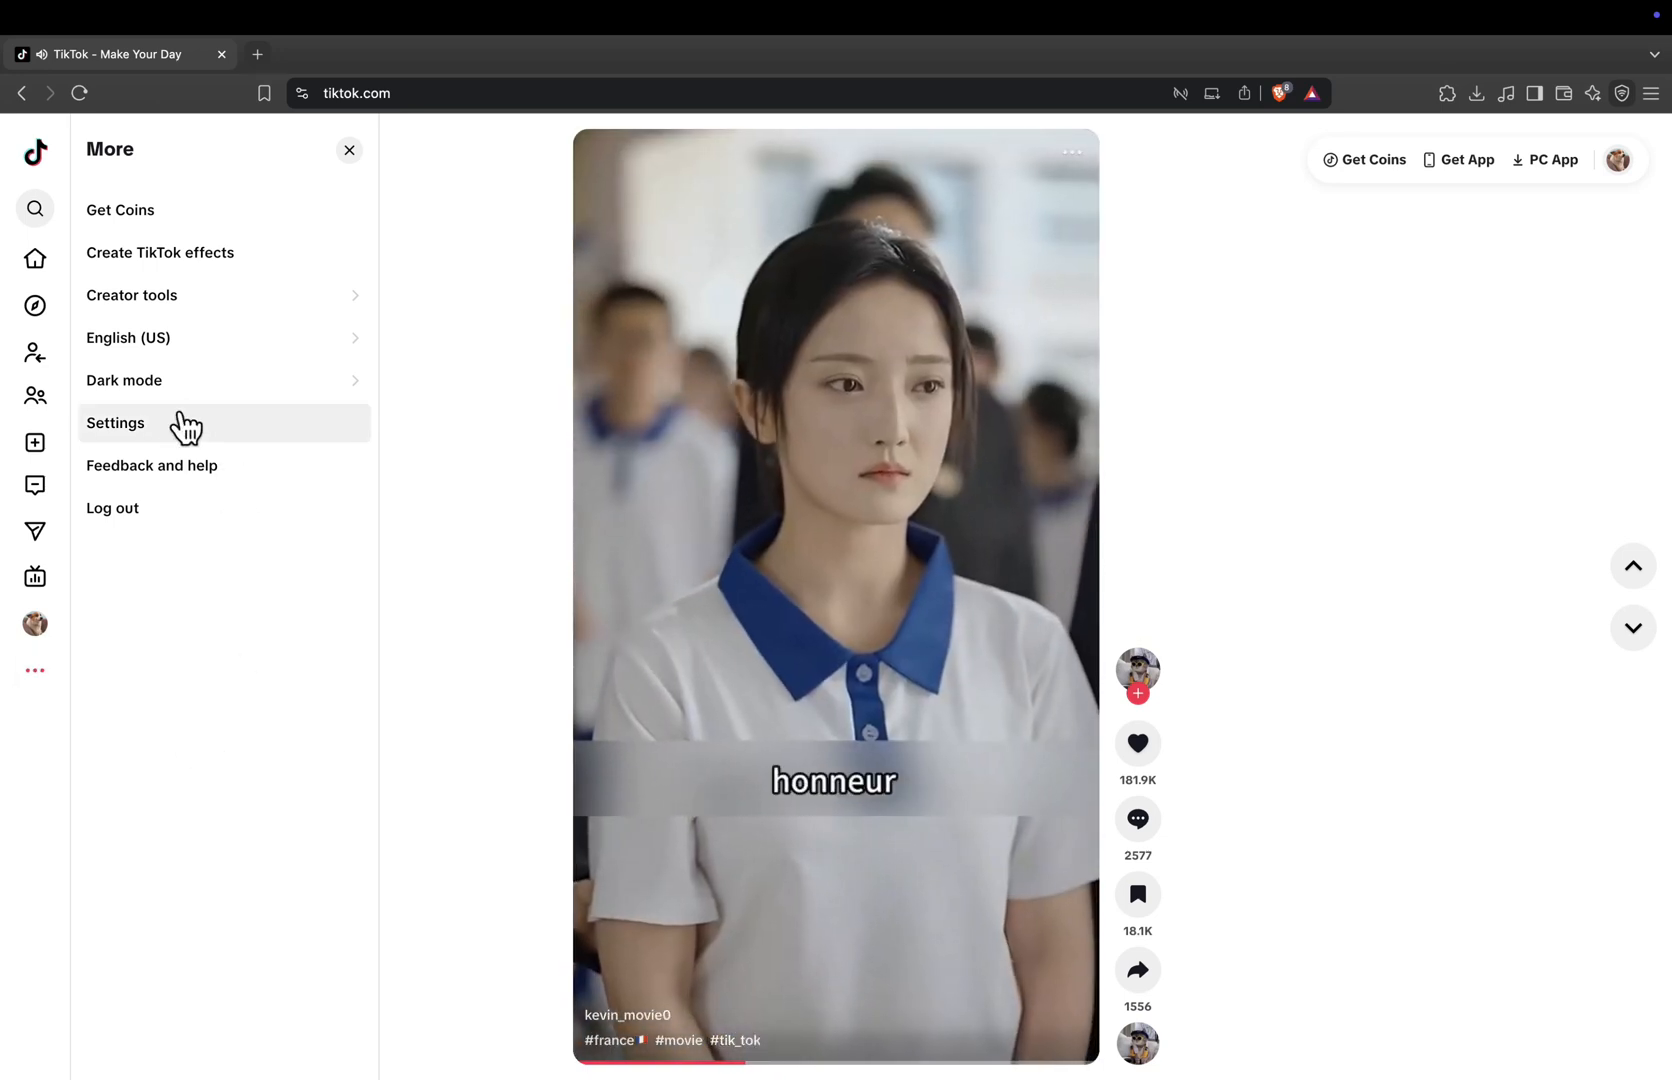
{"action": "left_click", "coordinate": [116, 422]}
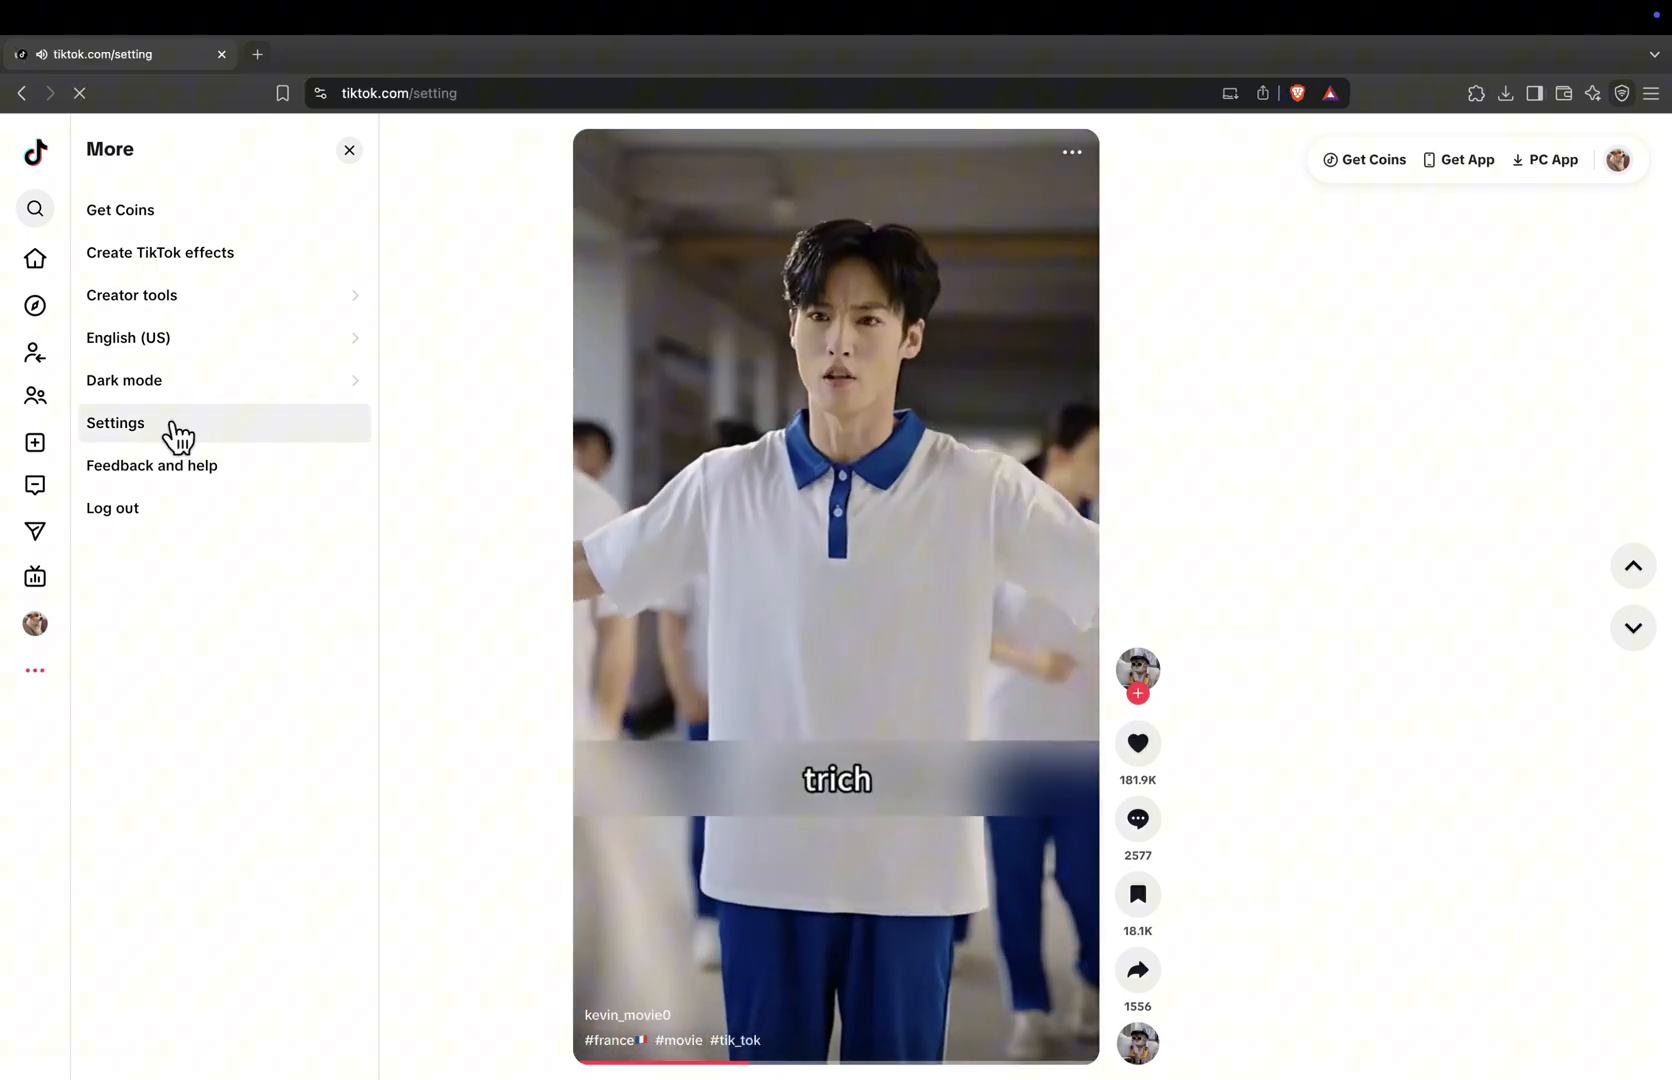
- Jump to the Privacy section of settings, showing Private account and Blocked accounts
{"action": "left_click", "coordinate": [116, 424]}
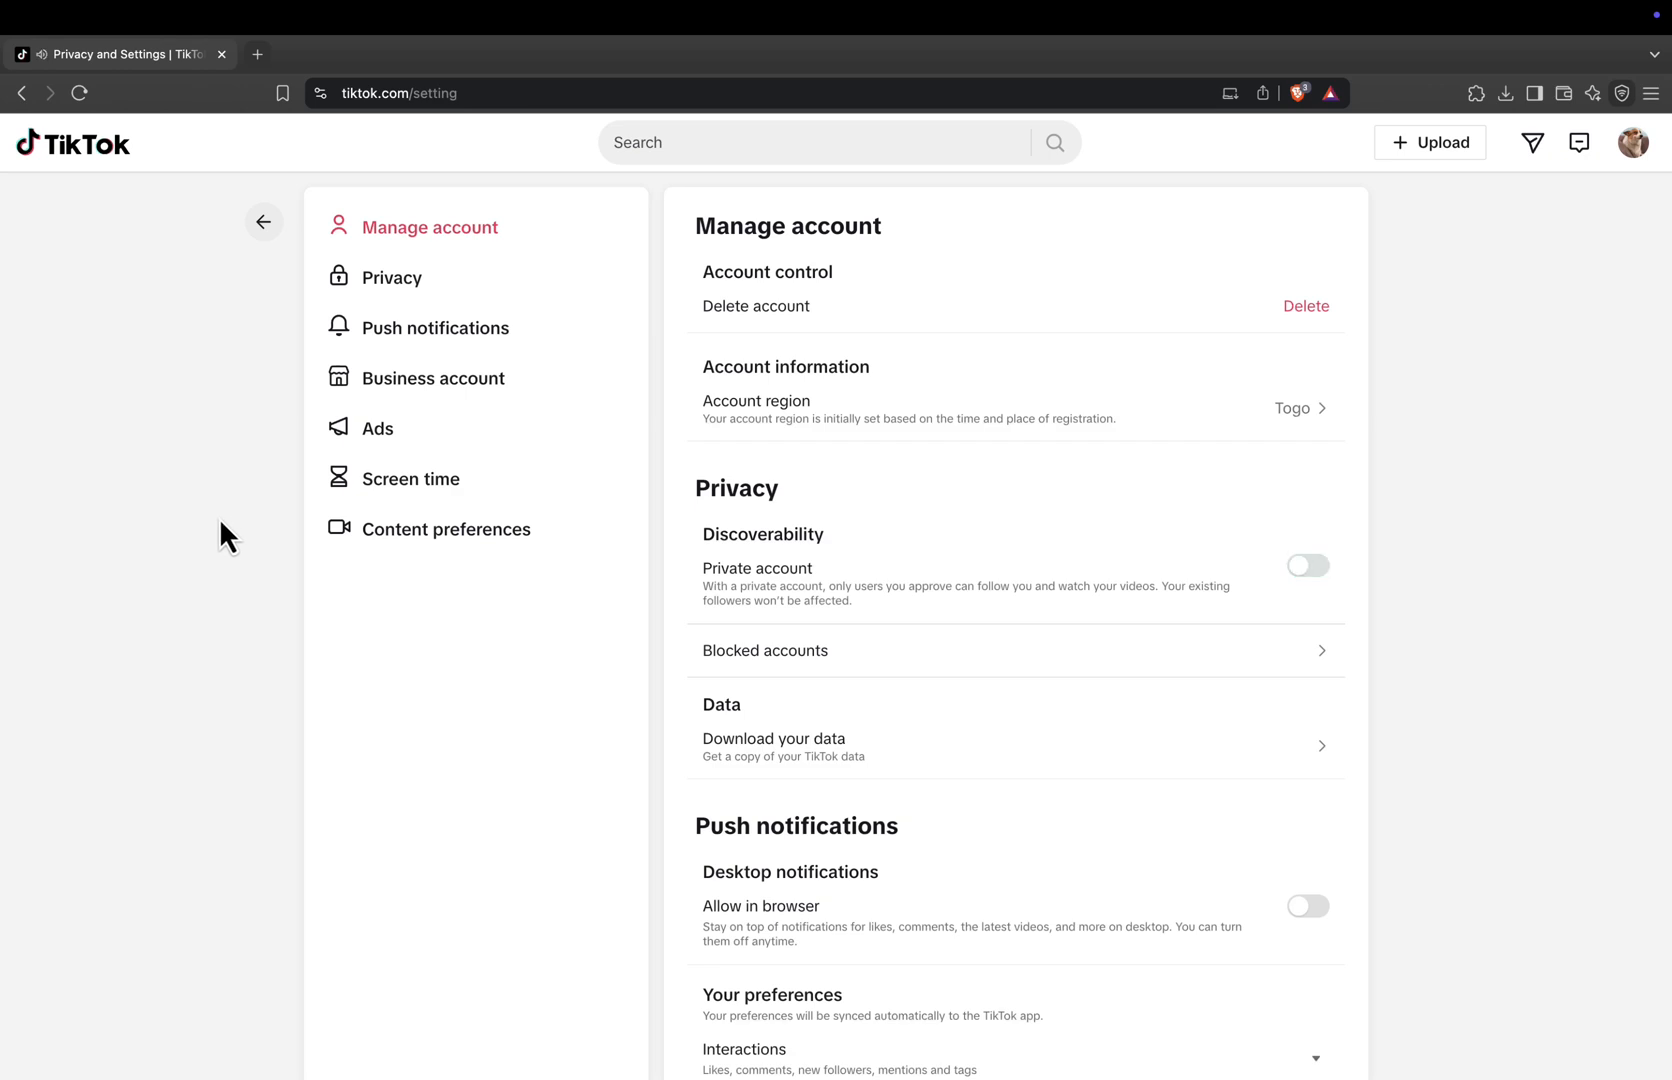
{"action": "left_click", "coordinate": [392, 278]}
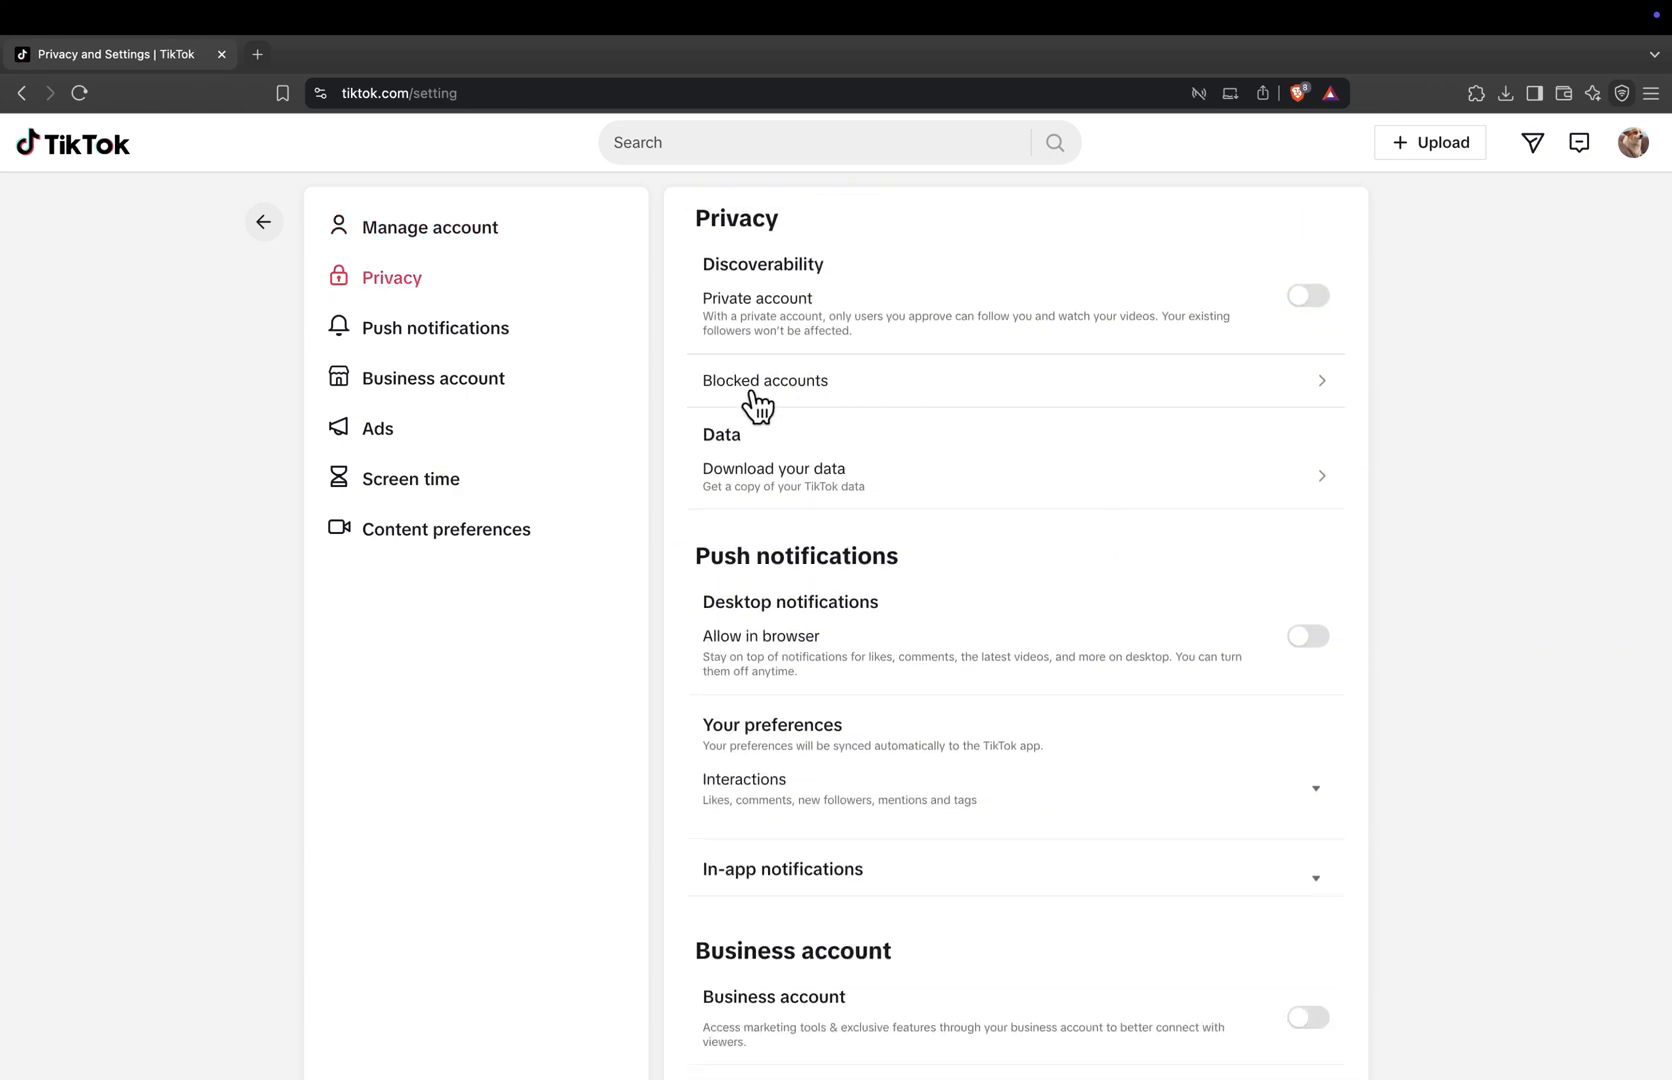
{"action": "mouse_move", "coordinate": [876, 394]}
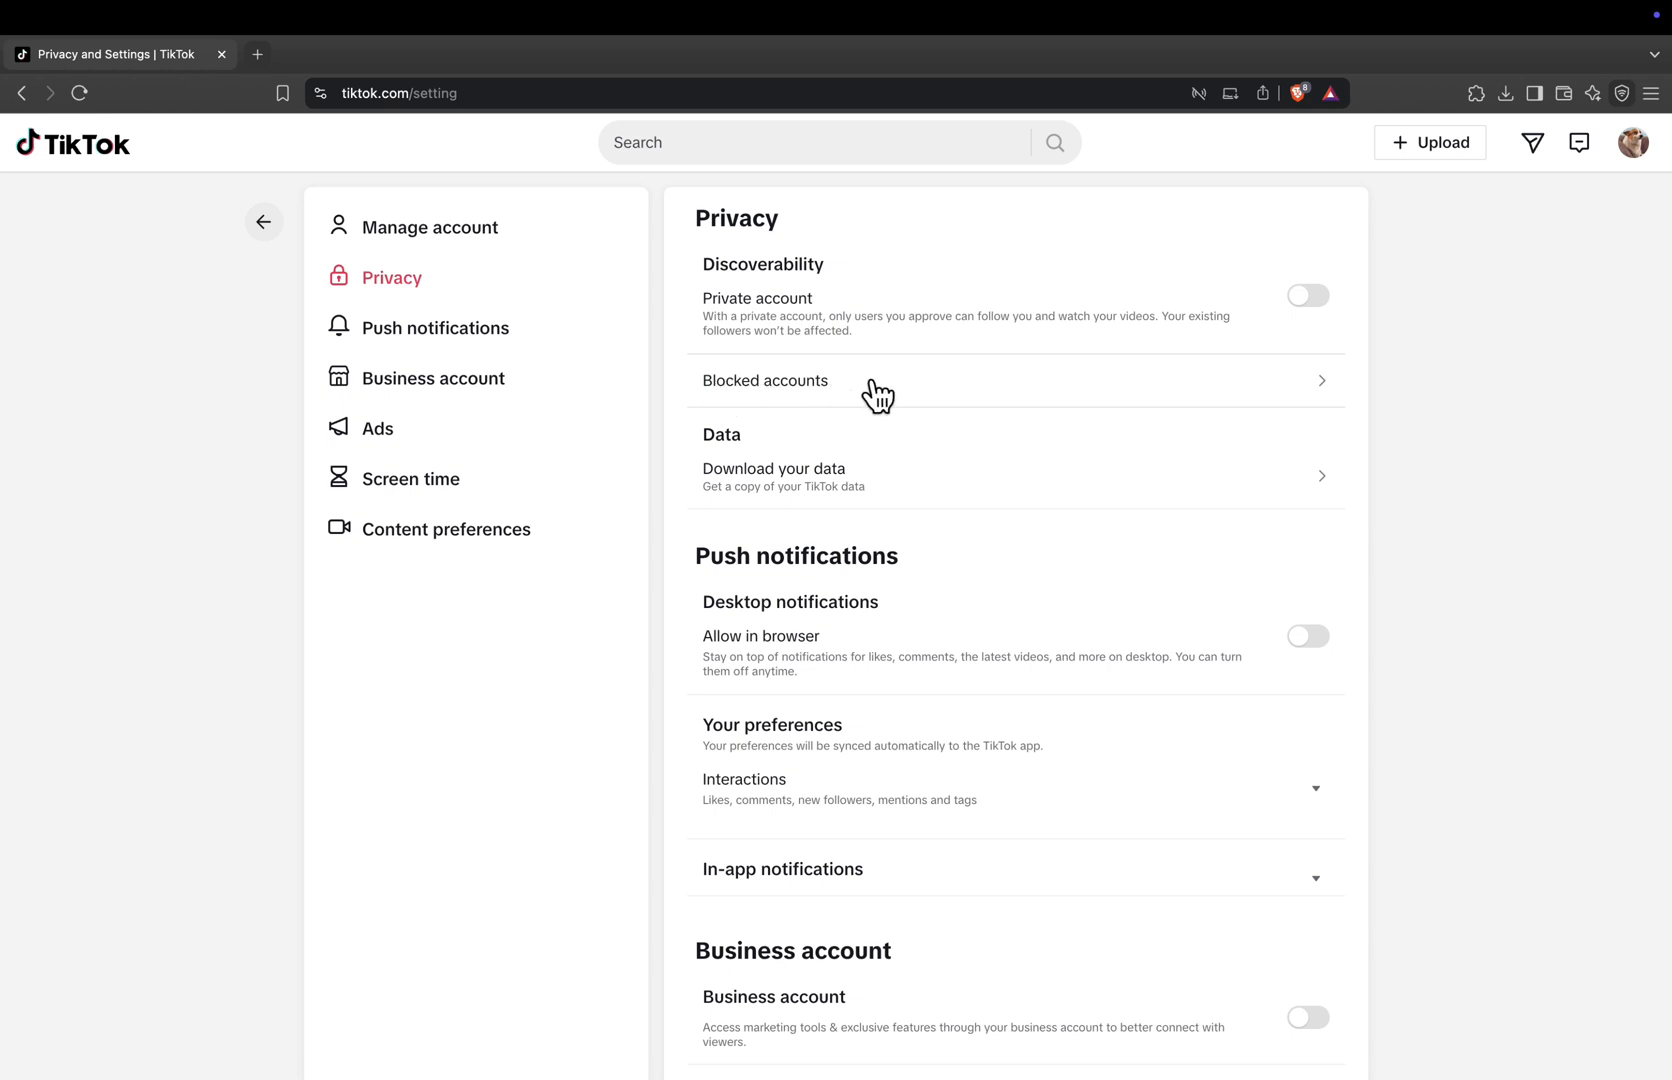
{"action": "mouse_move", "coordinate": [810, 394]}
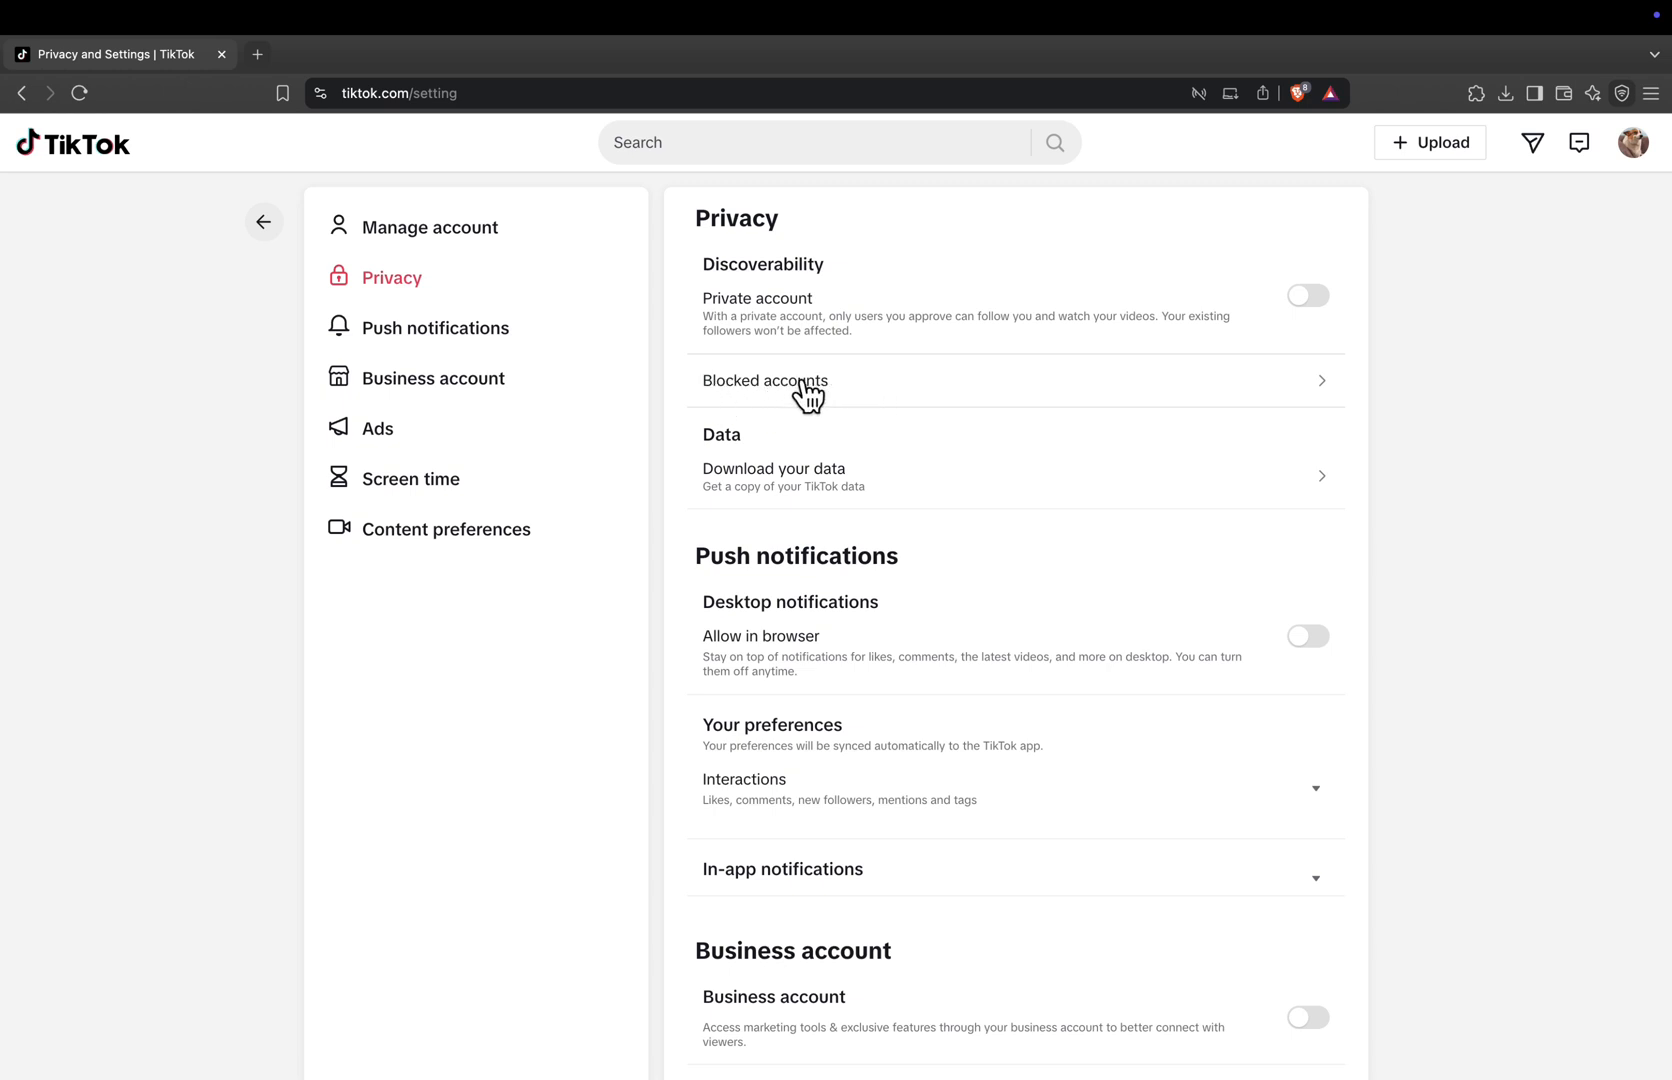
{"action": "left_click", "coordinate": [764, 380]}
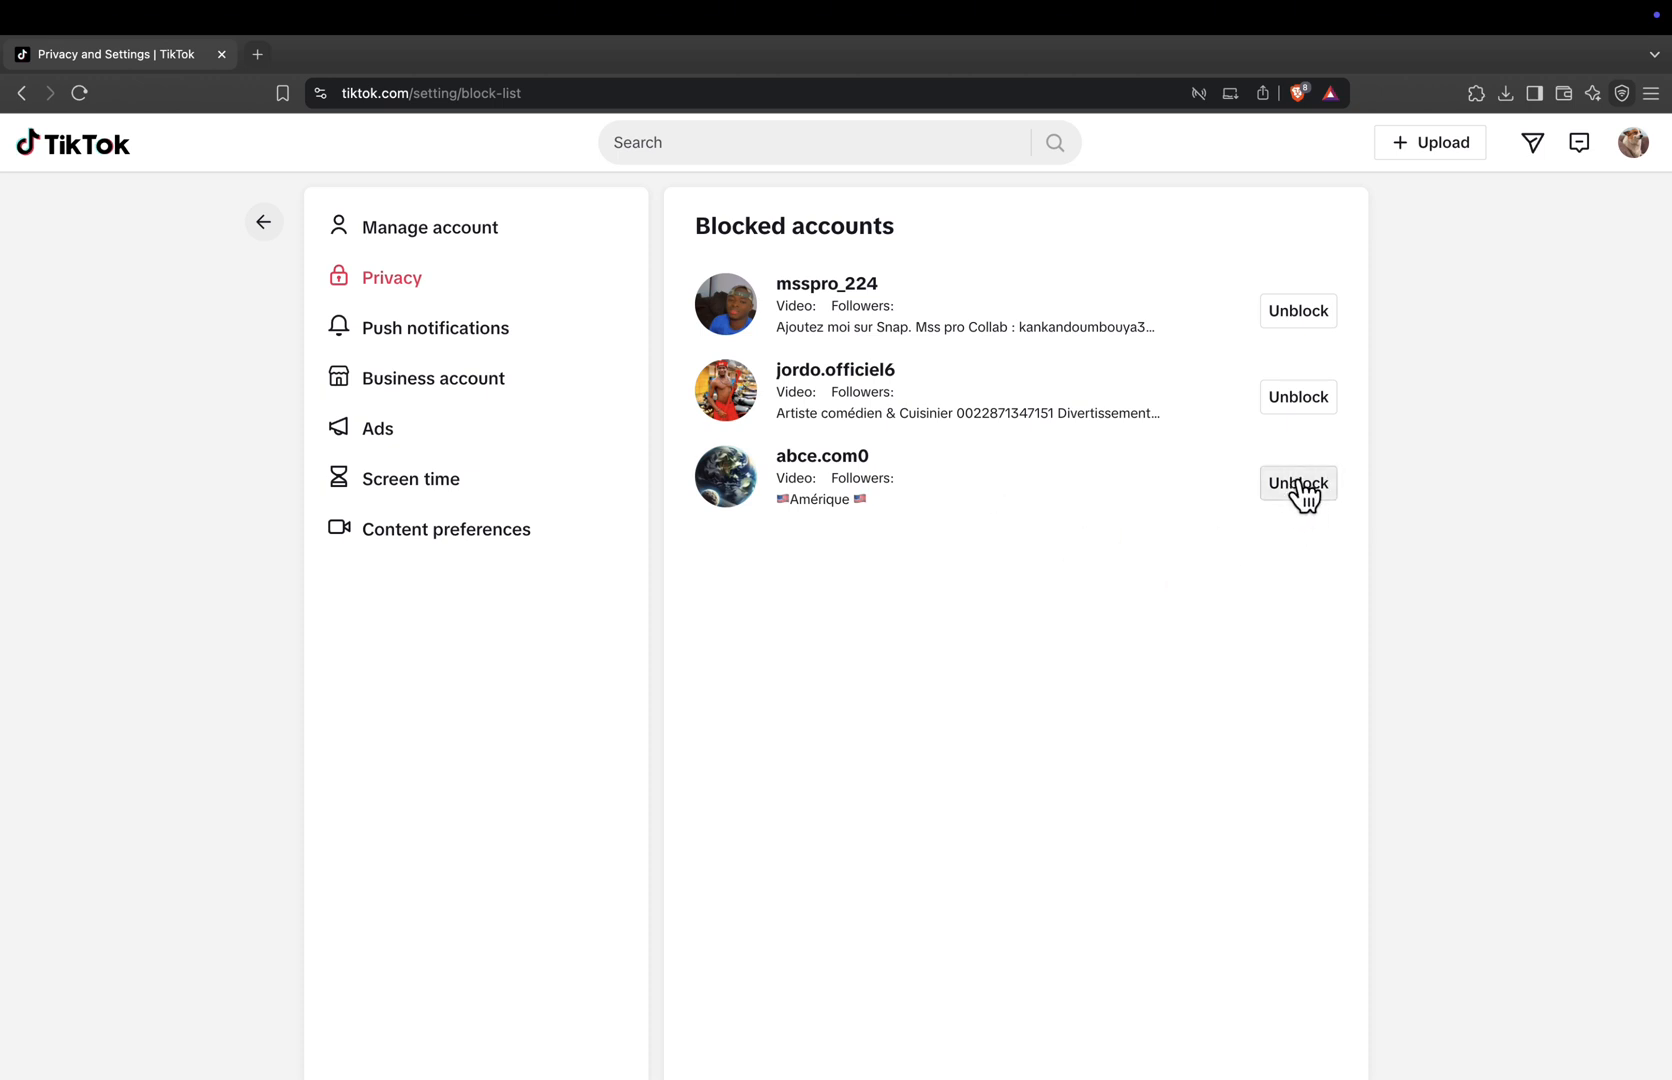
{"action": "left_click", "coordinate": [1296, 482]}
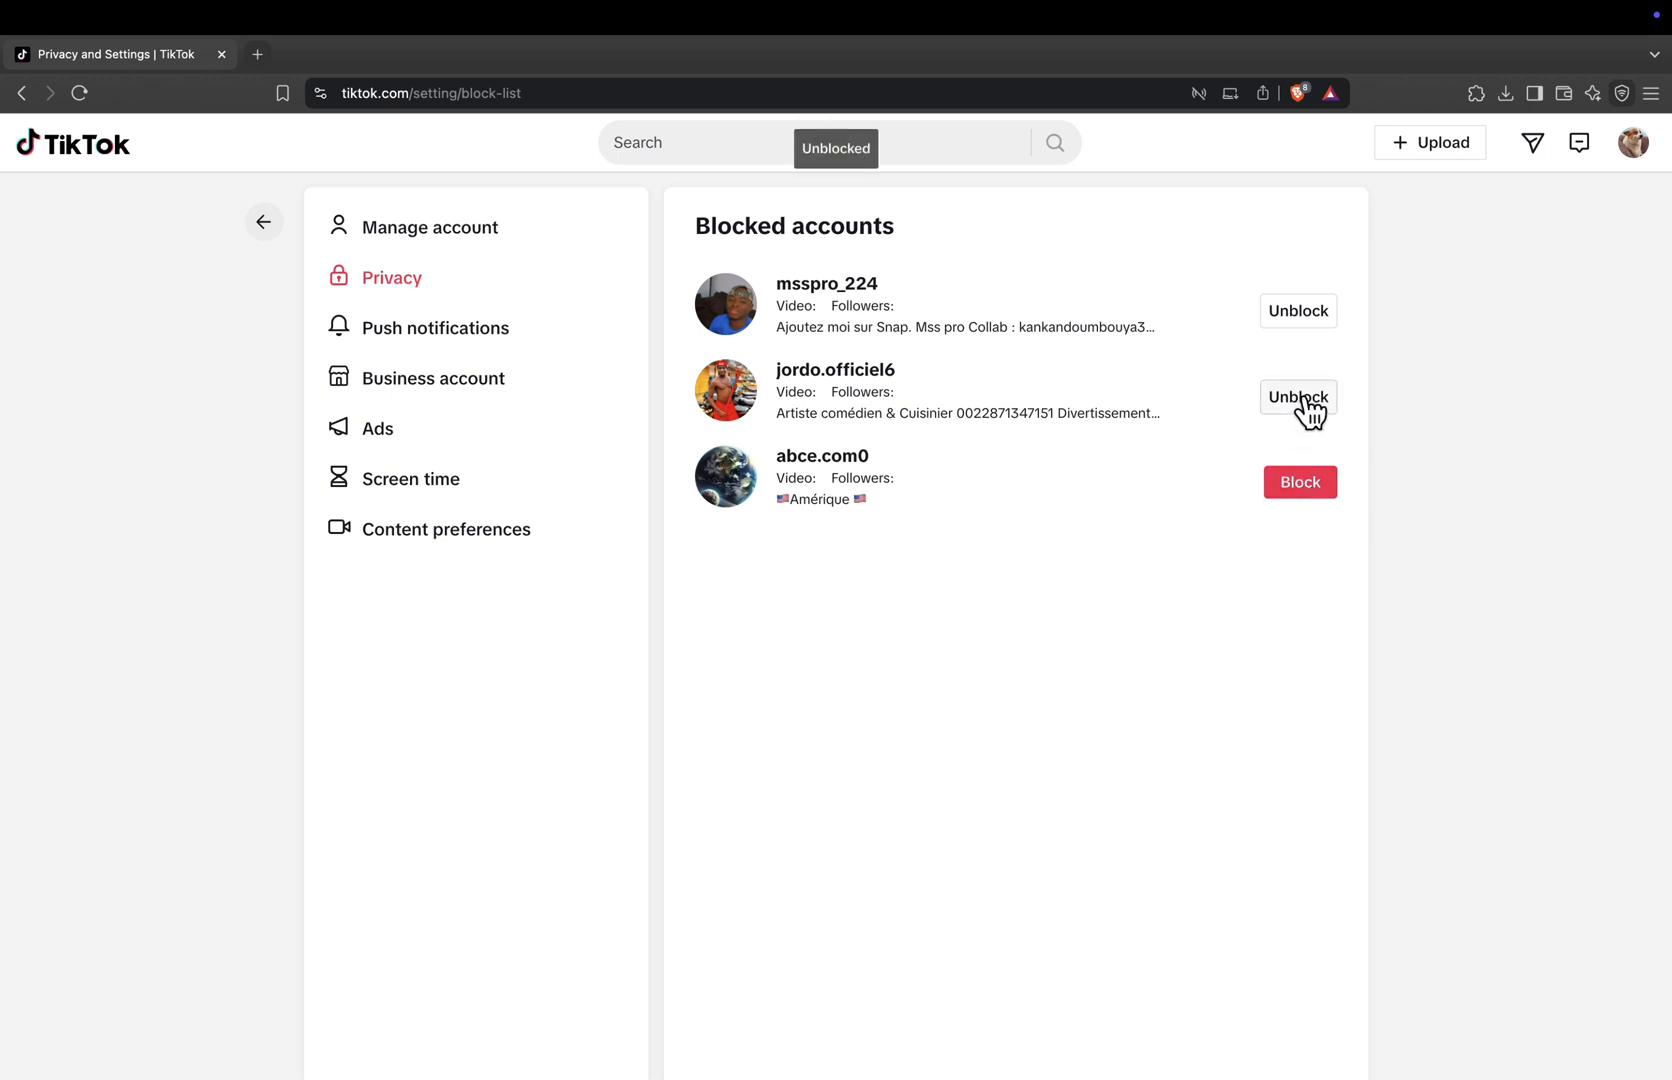
{"action": "left_click", "coordinate": [1298, 396]}
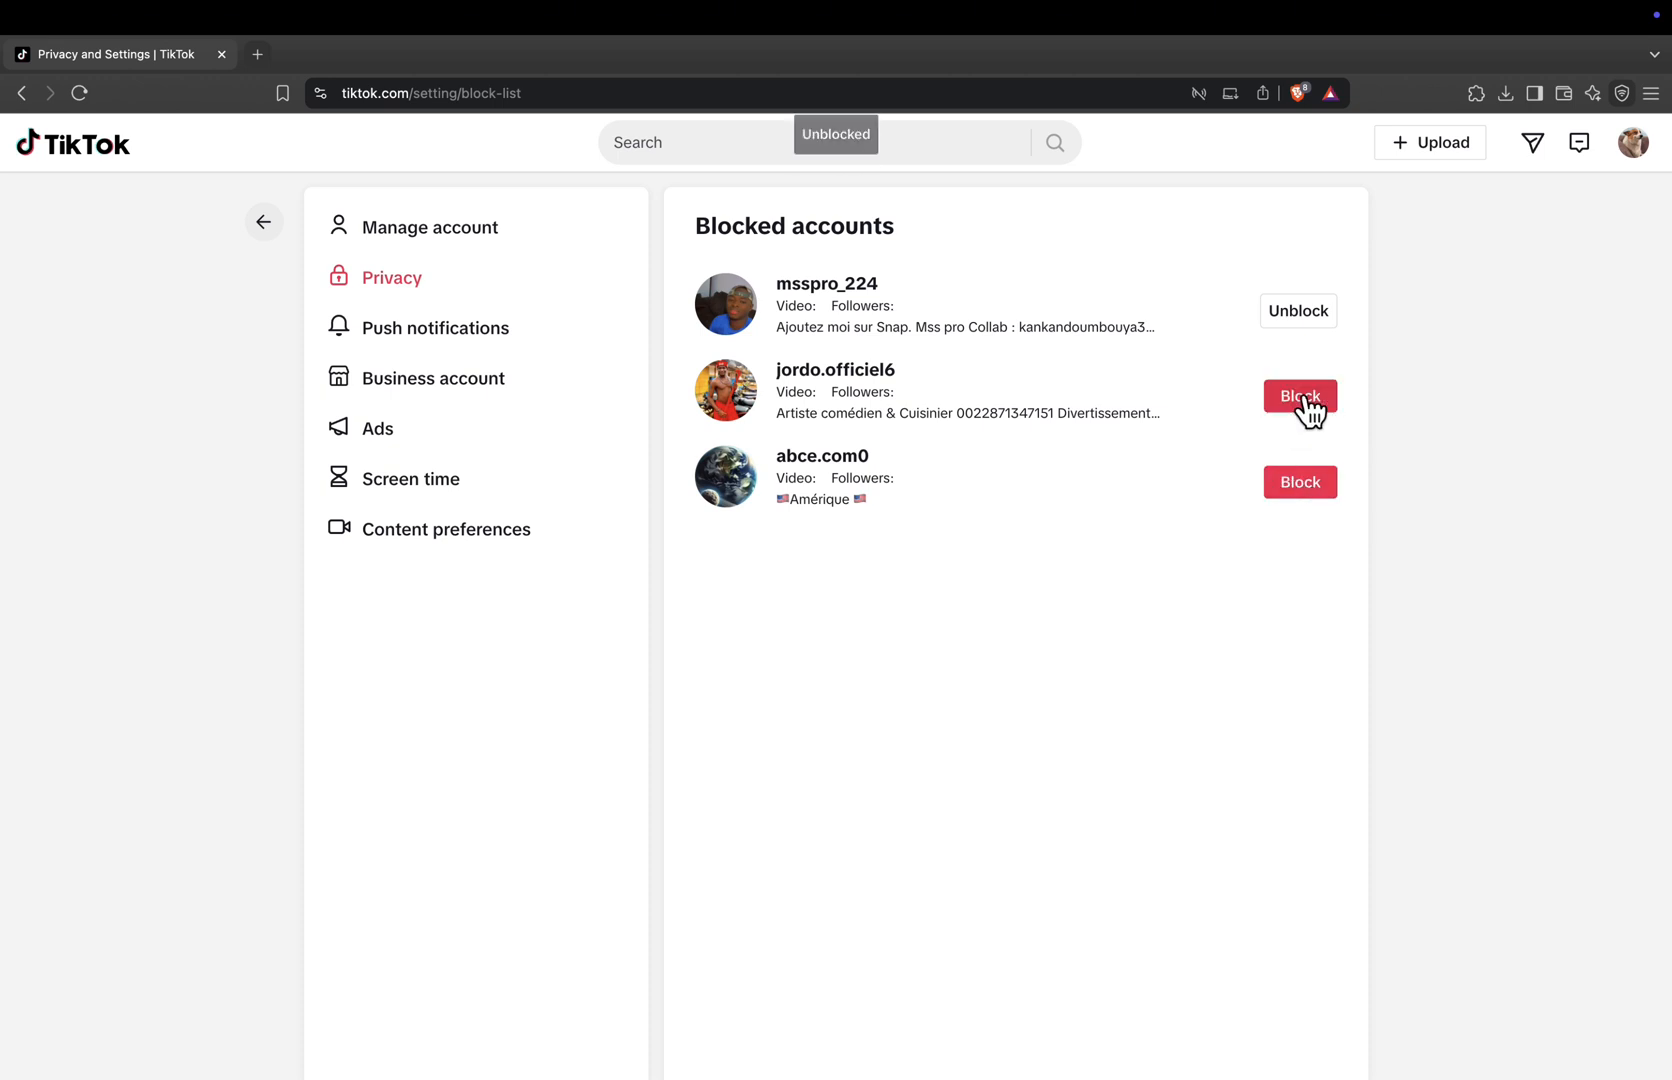
{"action": "mouse_move", "coordinate": [1014, 840]}
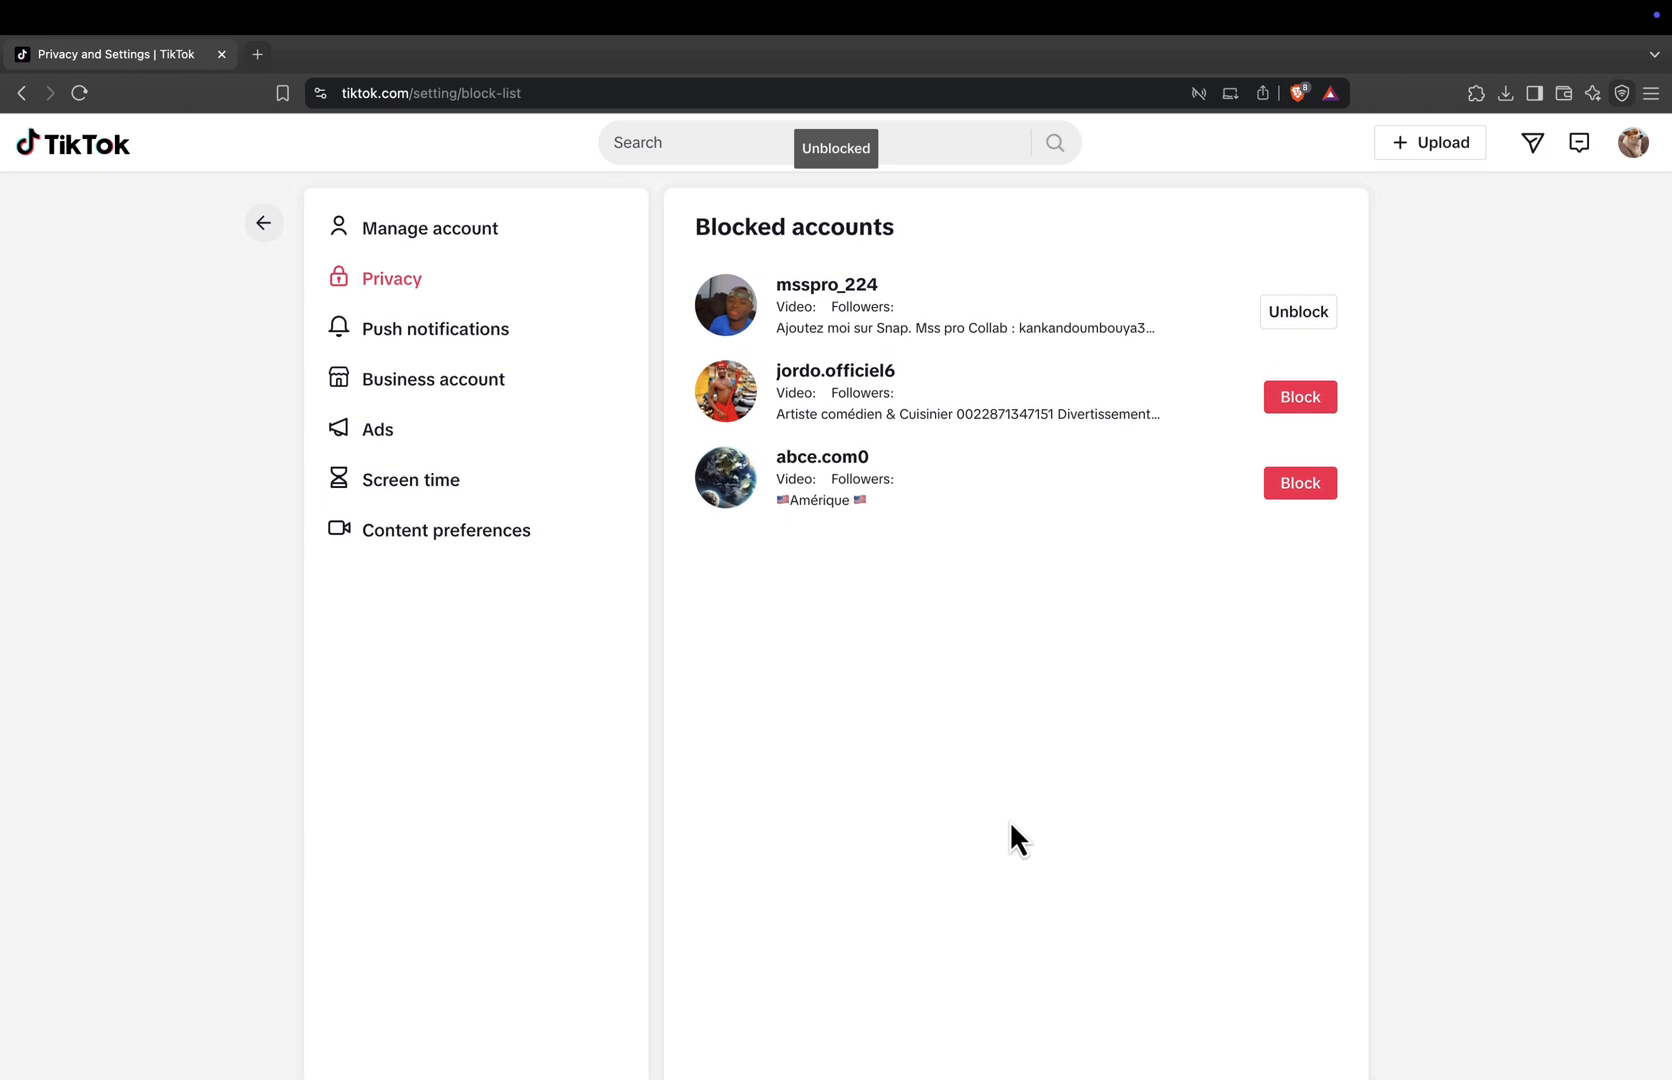